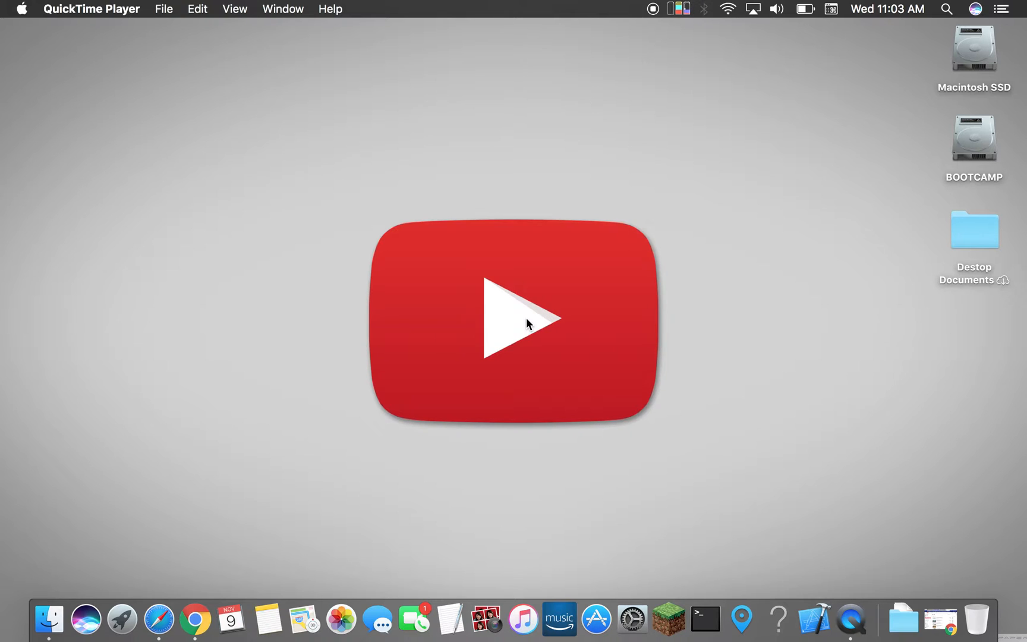
mouse_move(524, 333)
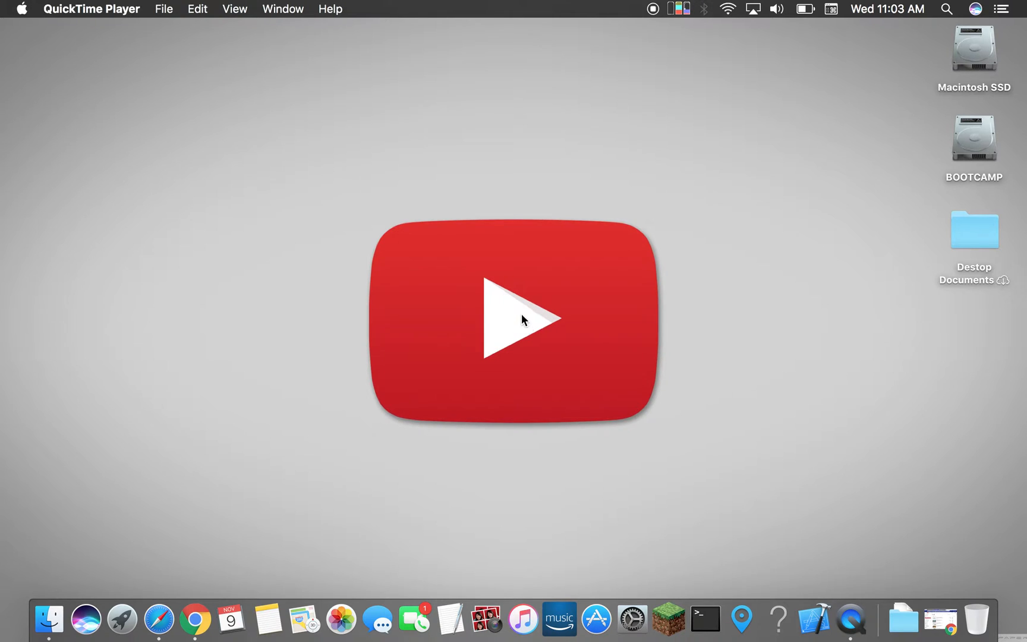
mouse_move(28, 33)
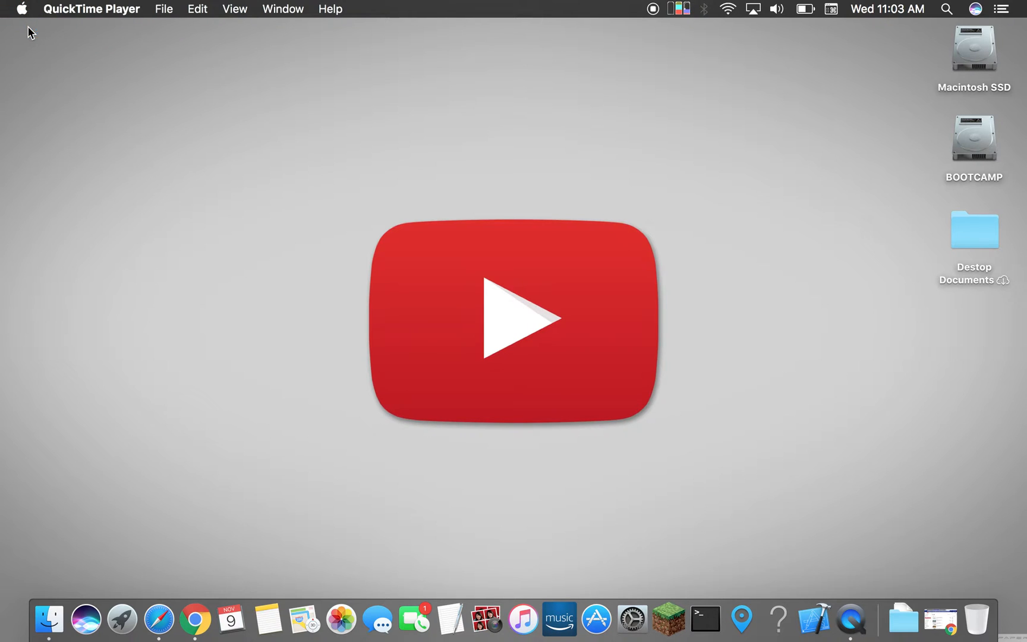
- View and close the About This Mac details, then show the geekshed home folder in column view
click(24, 9)
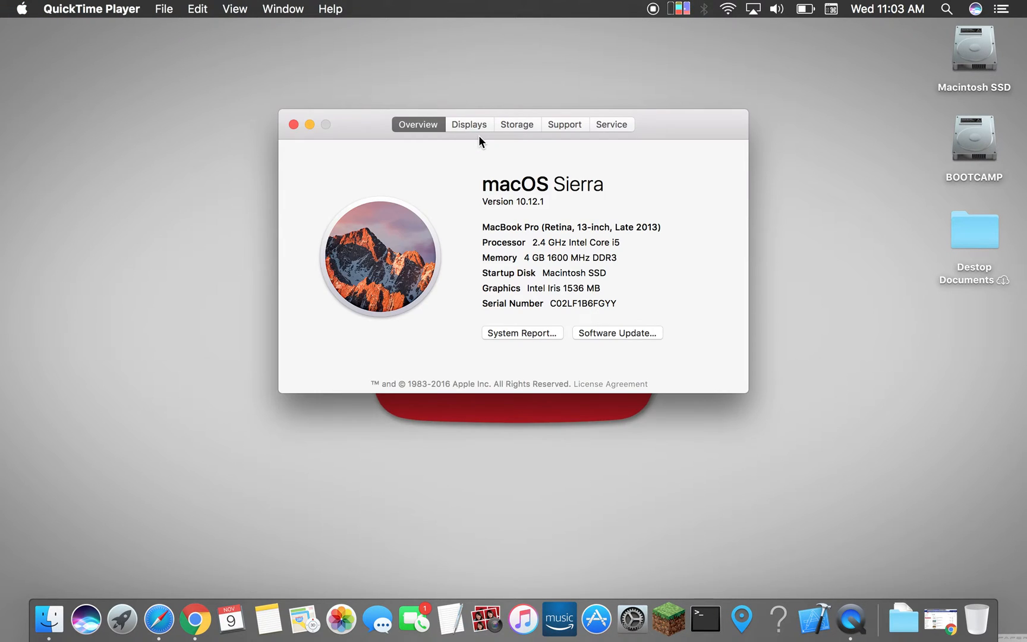
mouse_move(558, 209)
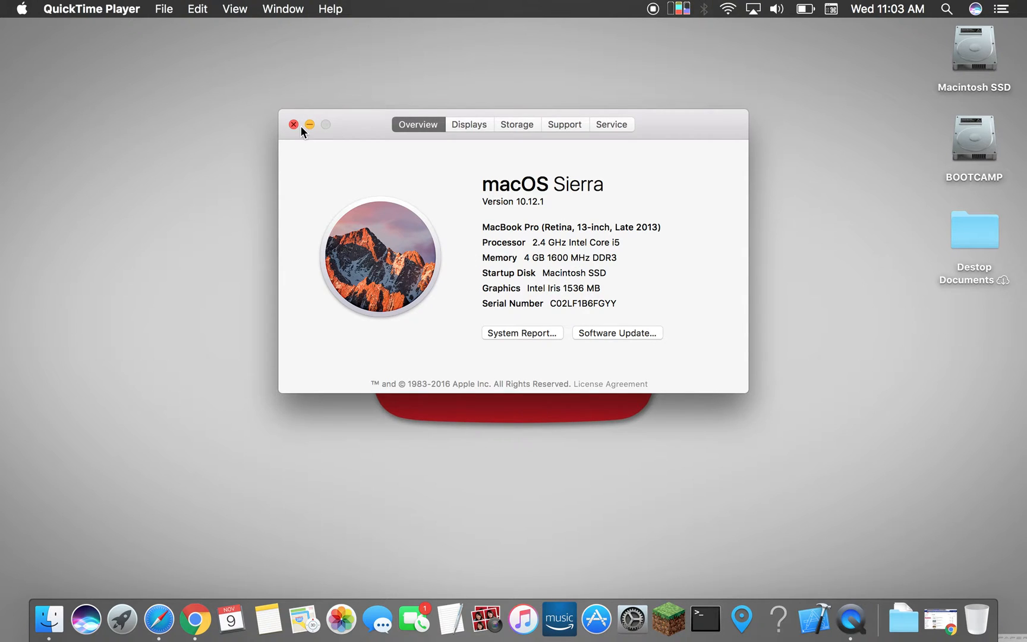
click(293, 124)
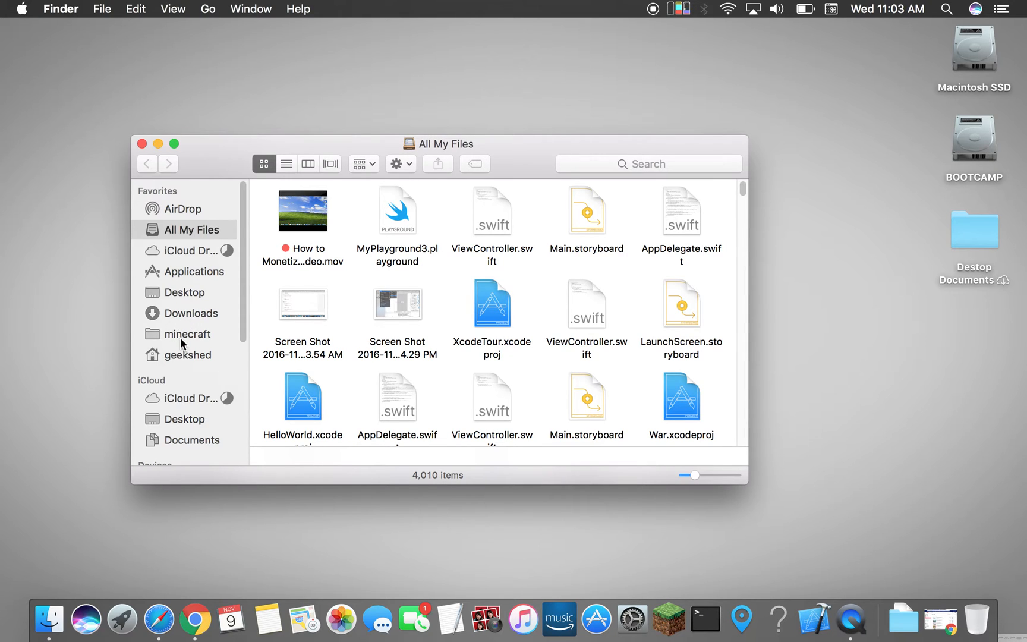
mouse_move(188, 358)
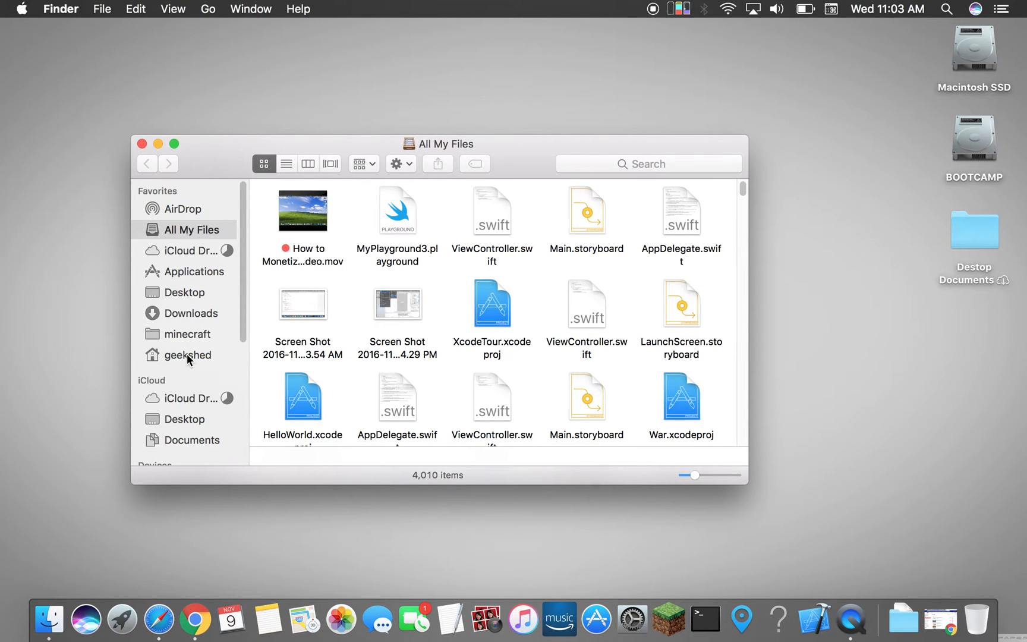
click(188, 355)
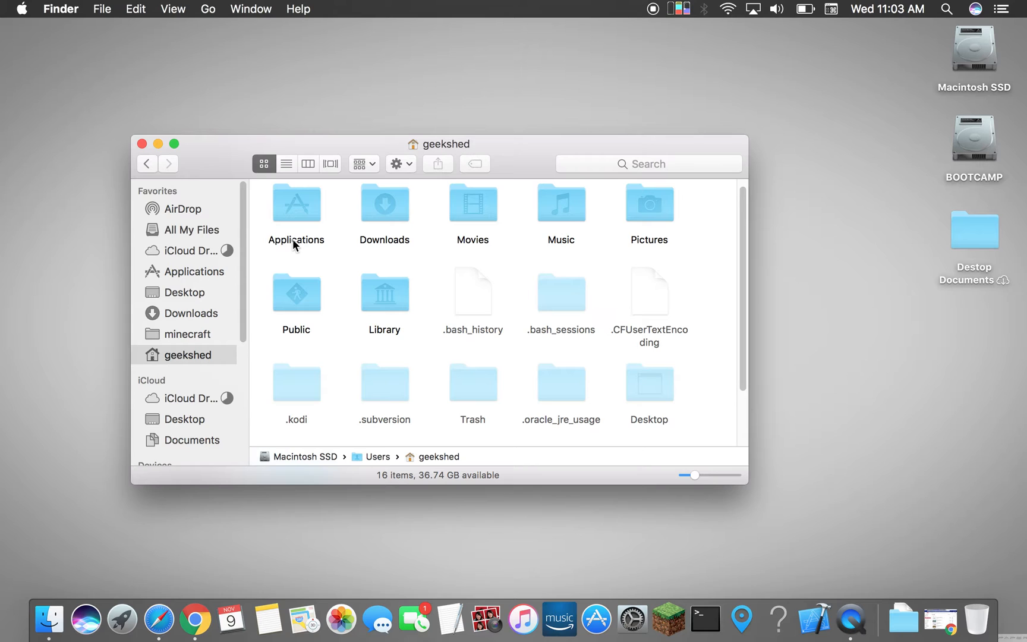
mouse_move(446, 337)
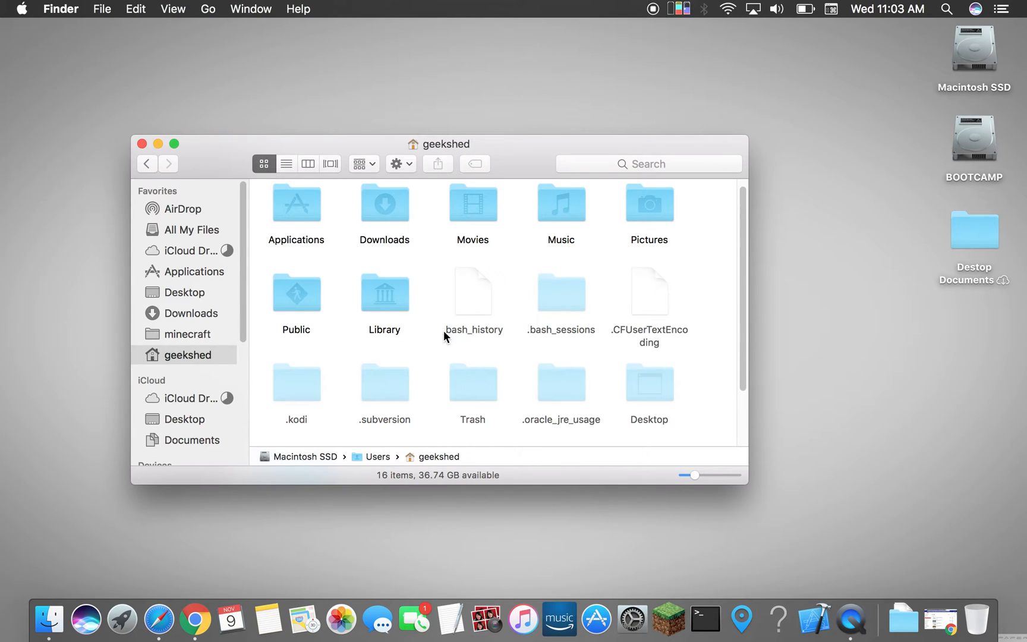
click(308, 163)
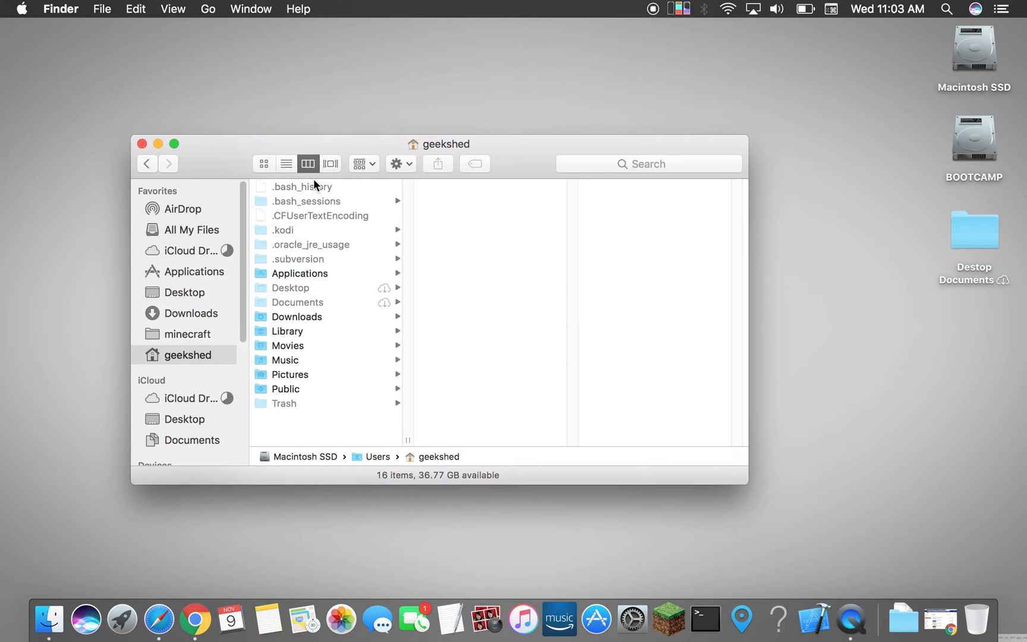
mouse_move(283, 344)
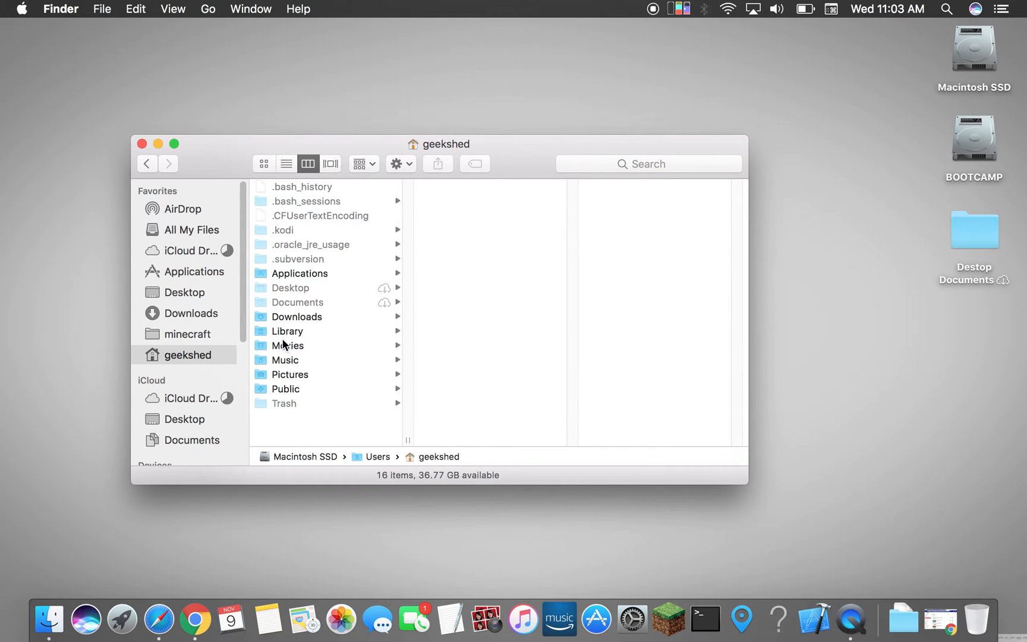
- Browse through Library and Application Support into the minecraft folder
click(299, 274)
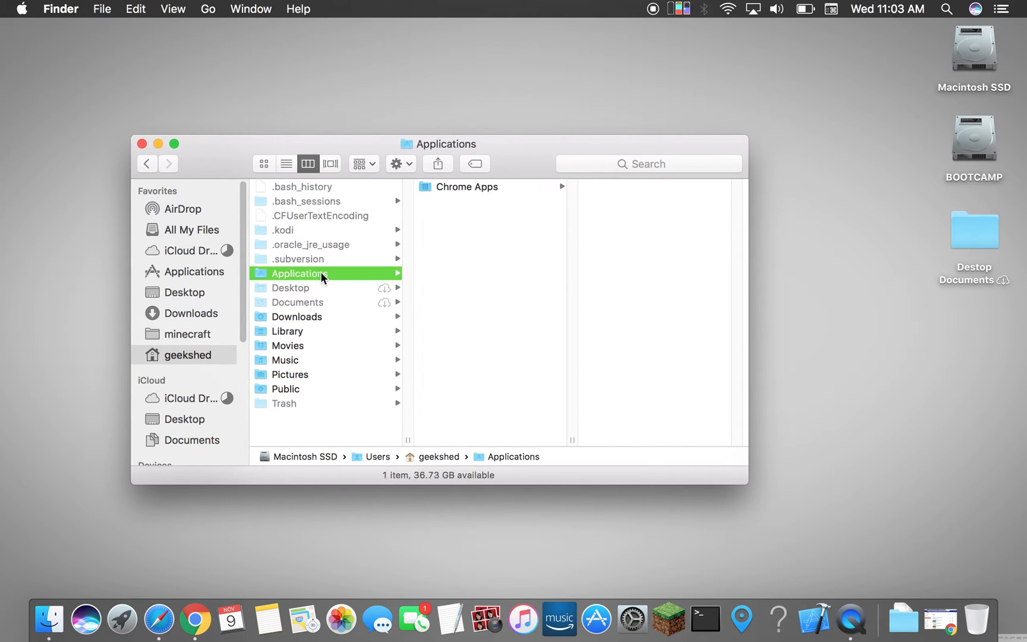
mouse_move(318, 369)
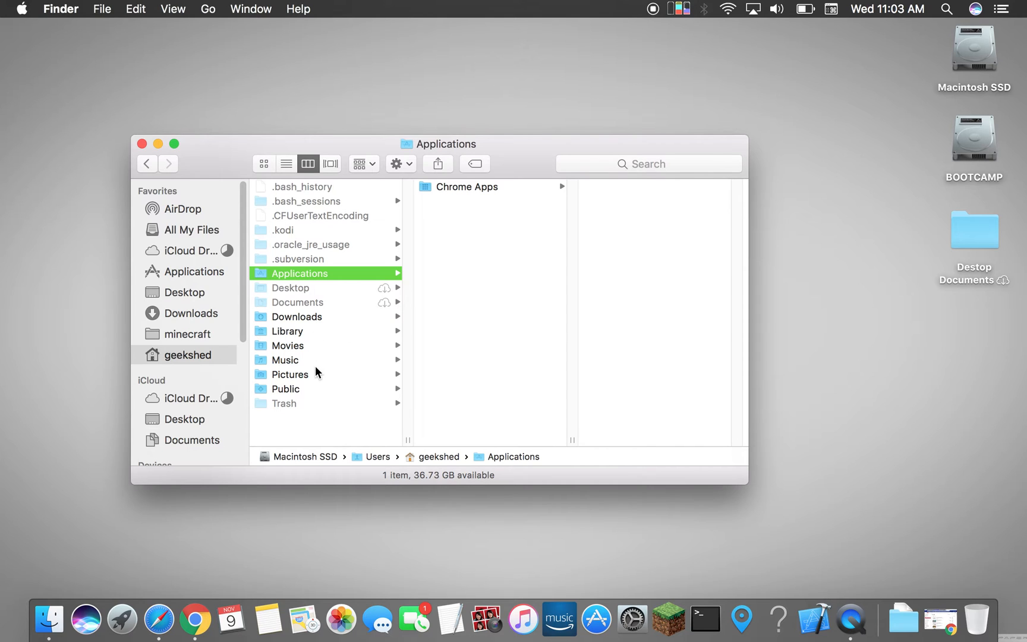
click(287, 331)
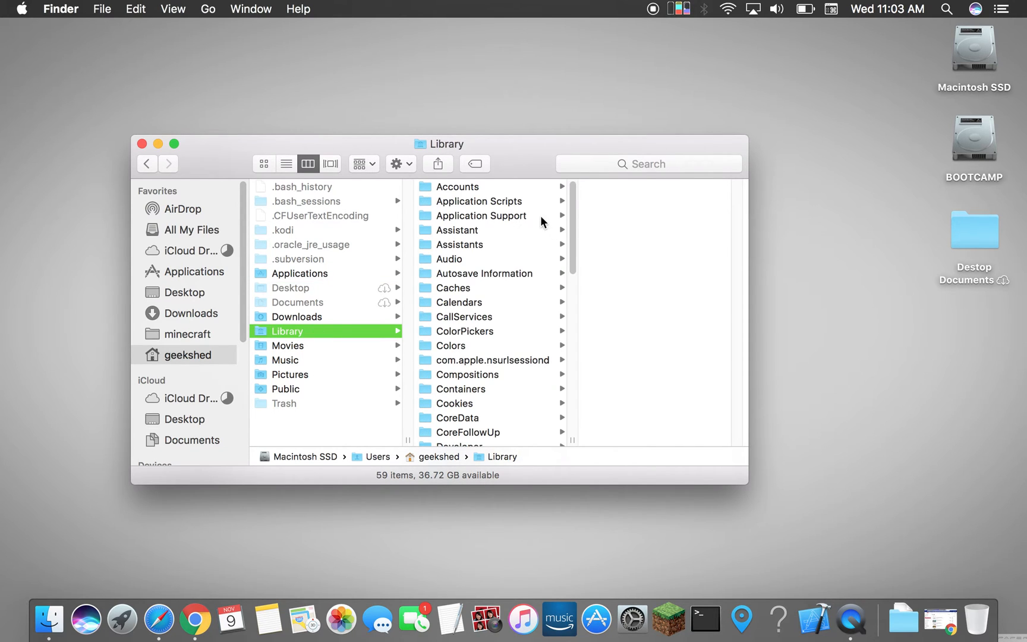
click(481, 215)
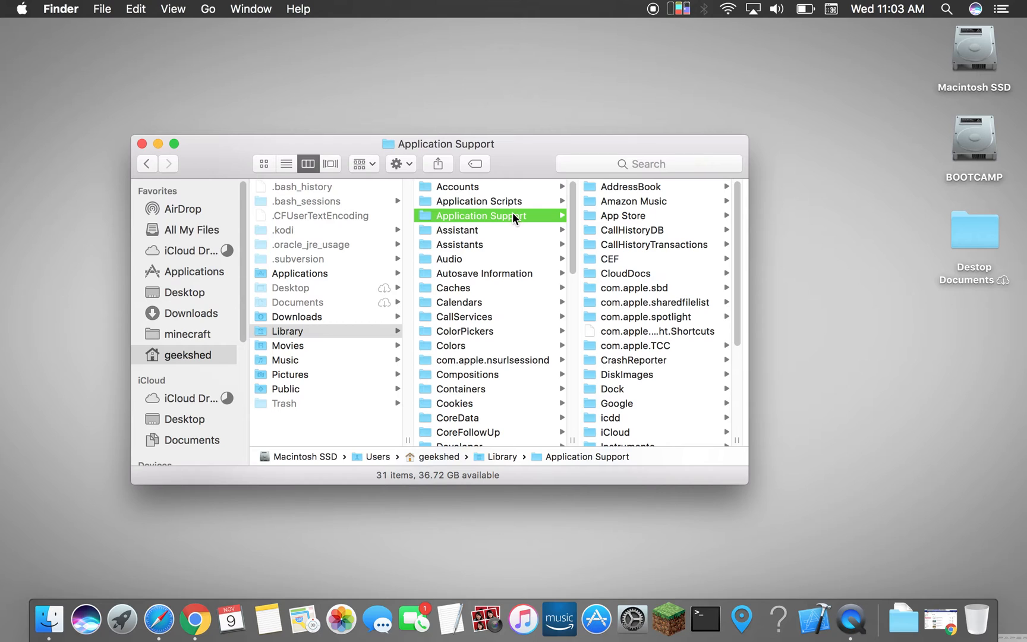
mouse_move(656, 366)
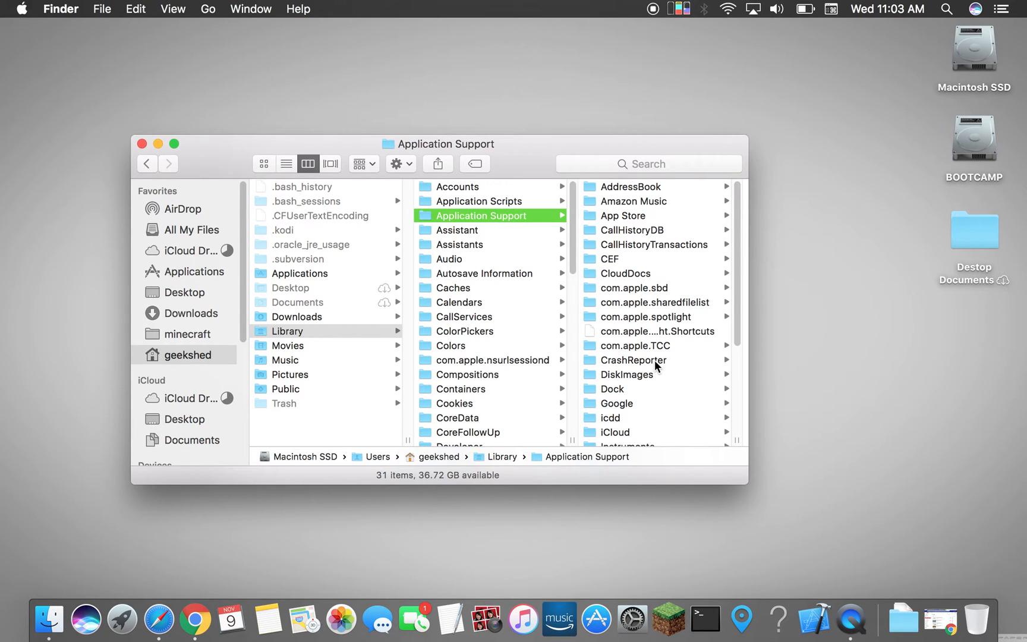
scroll(down, 3)
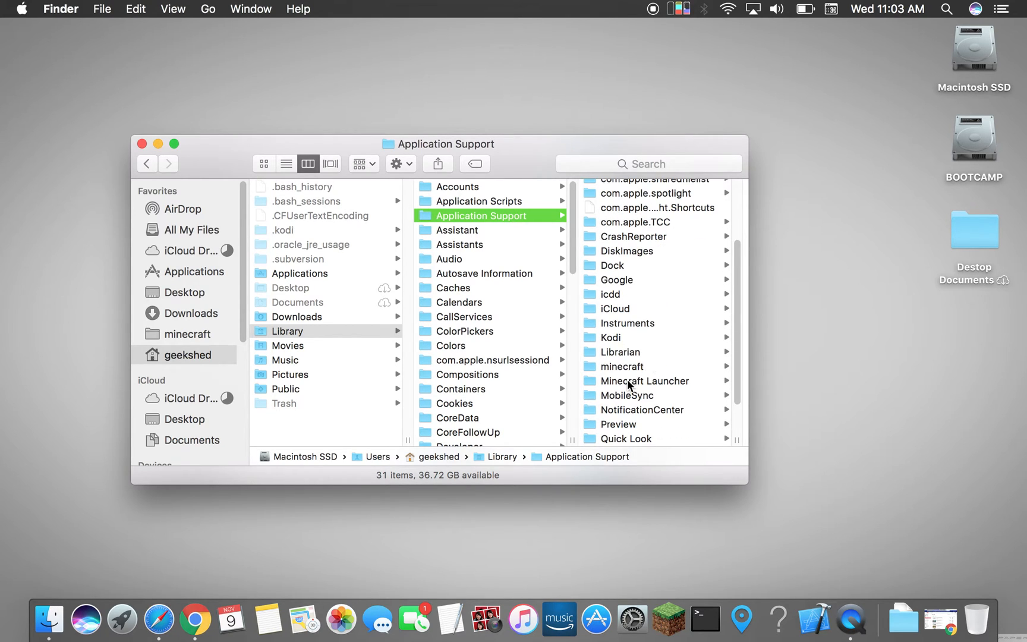
click(622, 366)
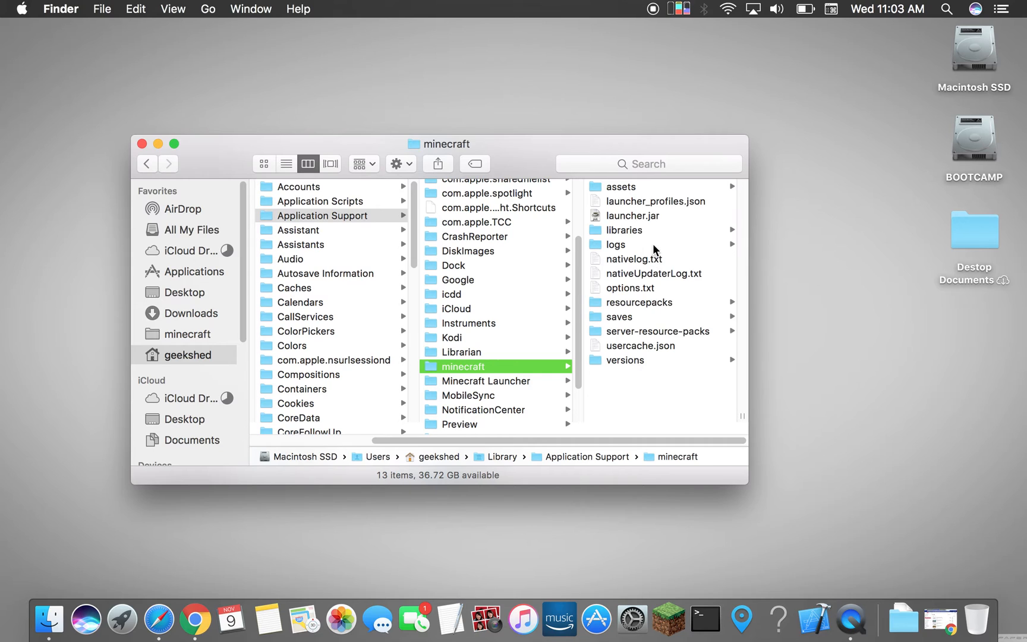
mouse_move(633, 267)
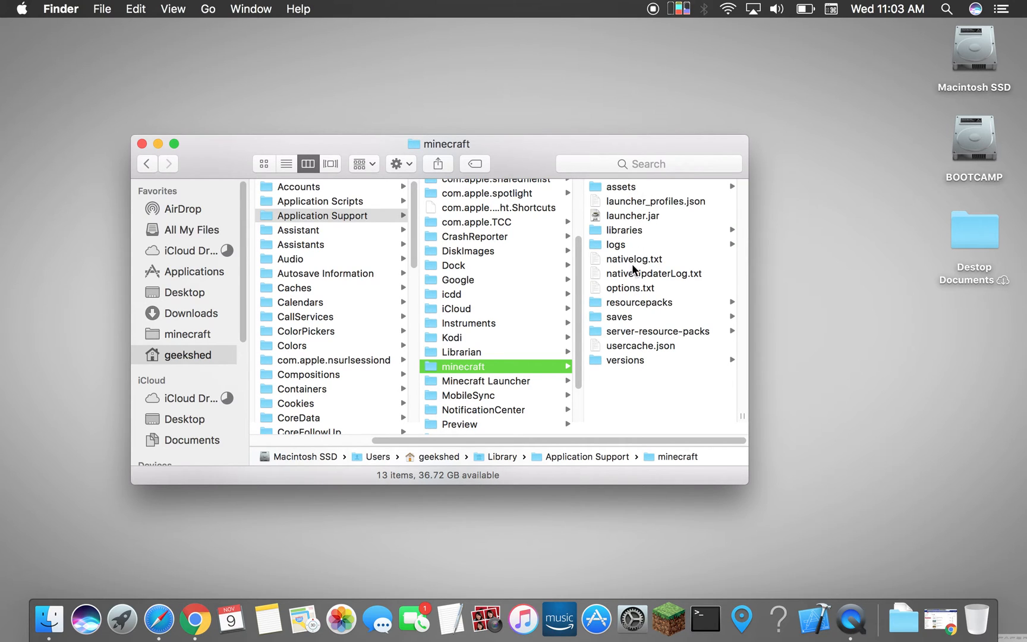
mouse_move(619, 319)
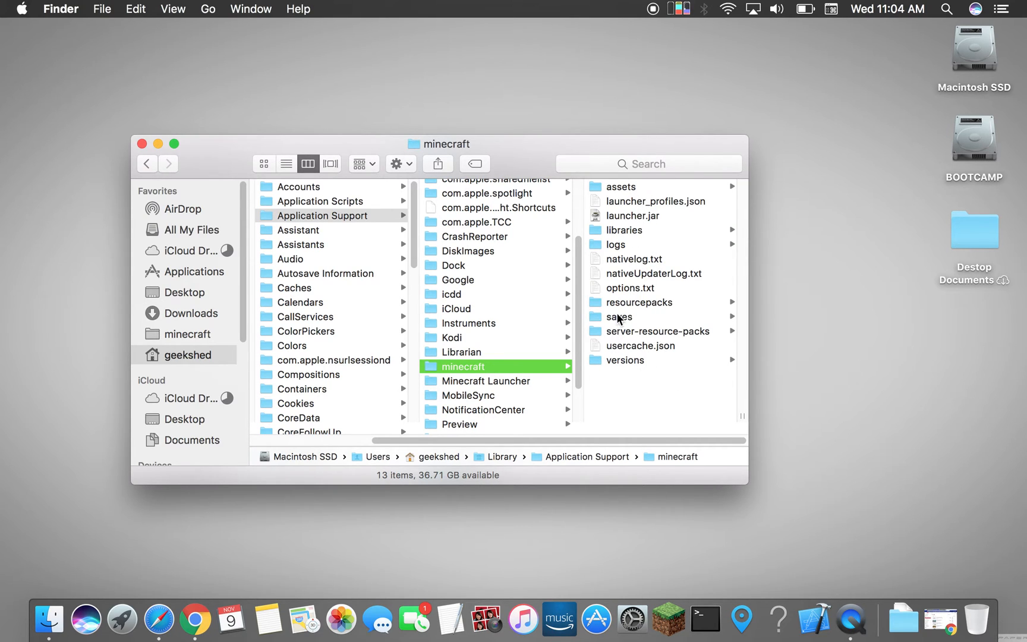
mouse_move(390, 213)
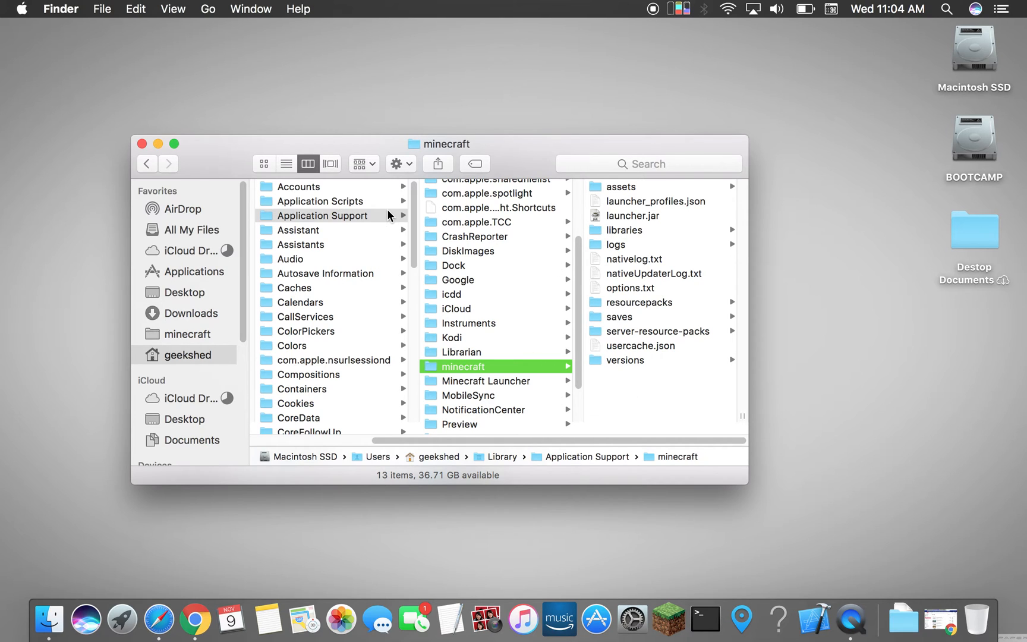
click(101, 9)
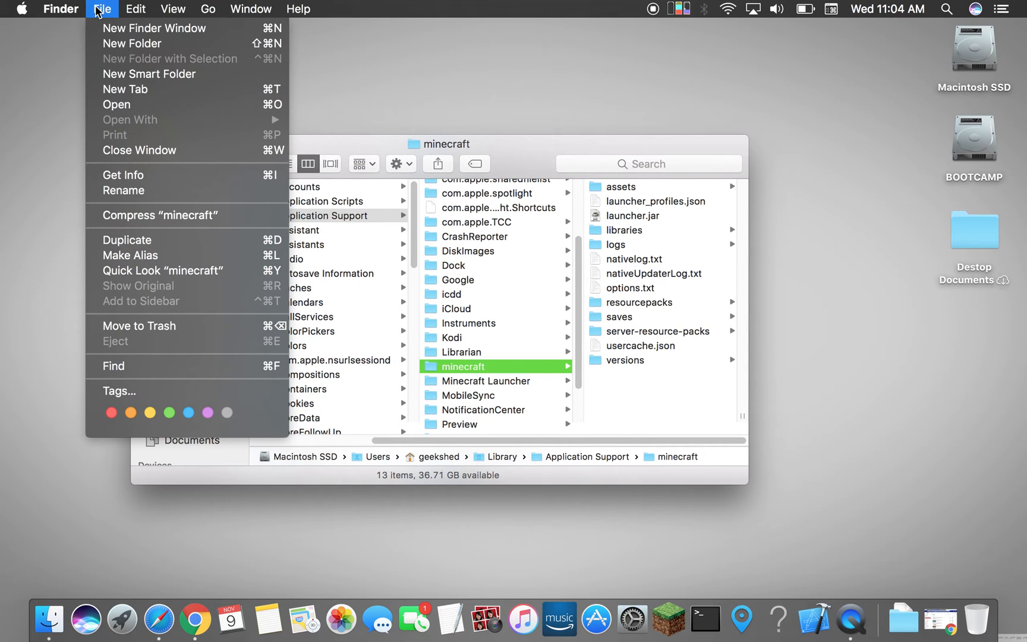
mouse_move(594, 273)
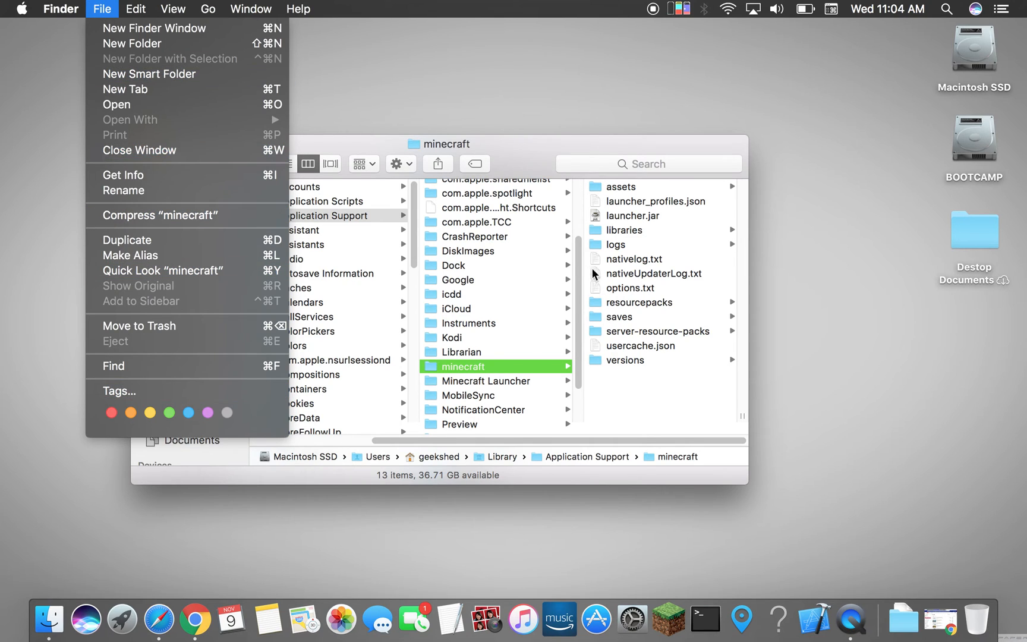
mouse_move(112, 307)
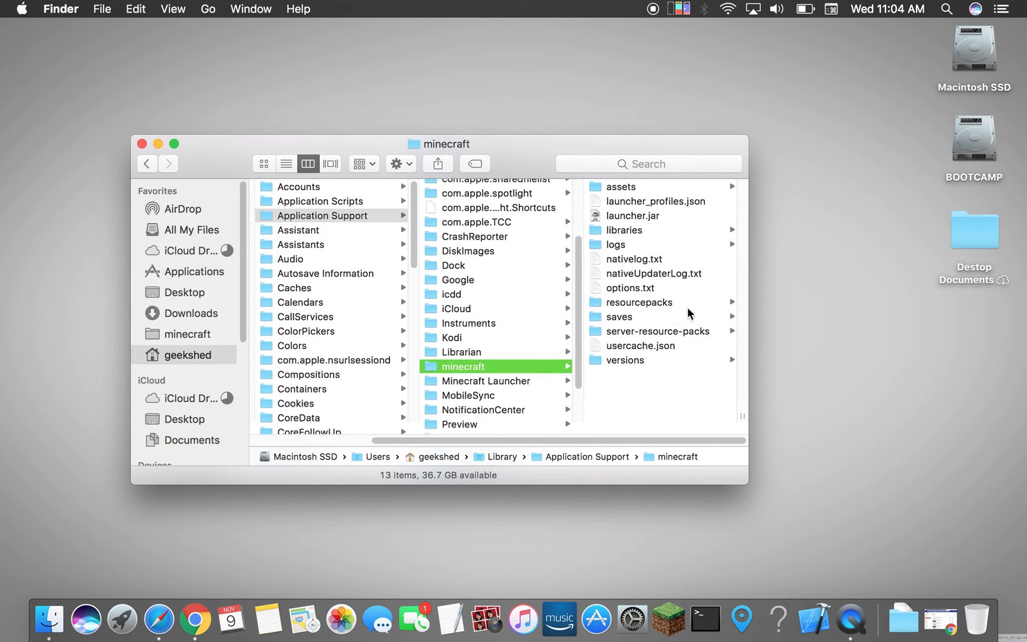
- Open the saves folder, add it to the sidebar with File > Add to Sidebar, and use the new shortcut
click(620, 317)
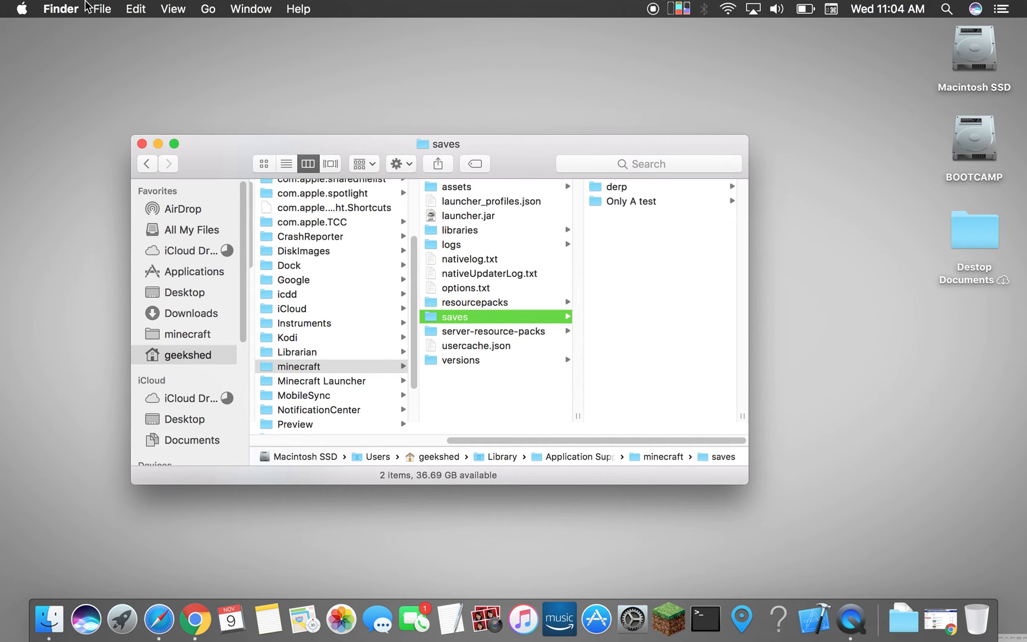
click(103, 8)
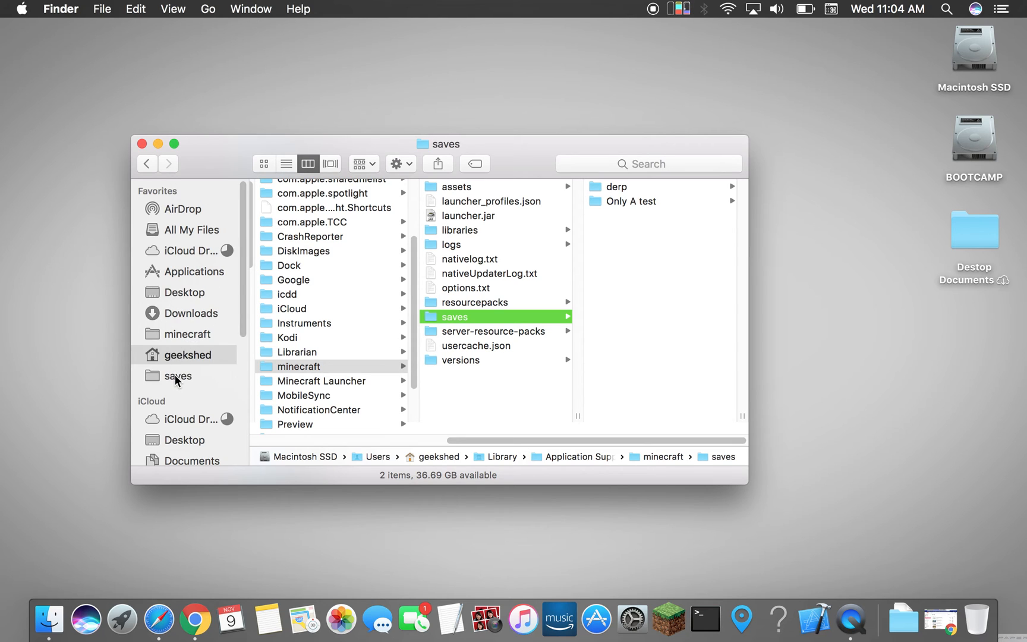
click(178, 375)
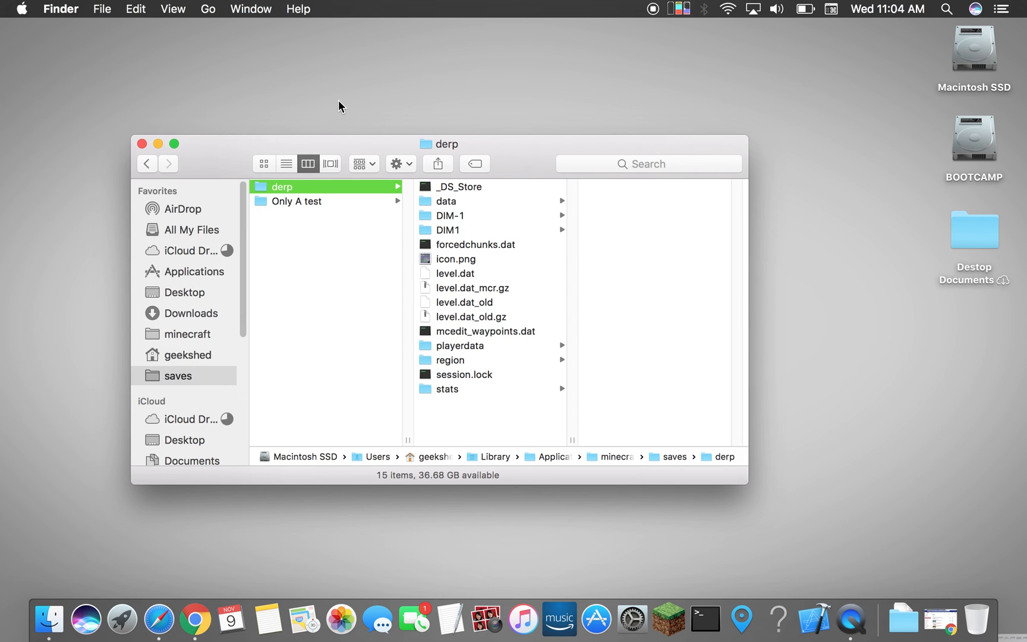
mouse_move(589, 111)
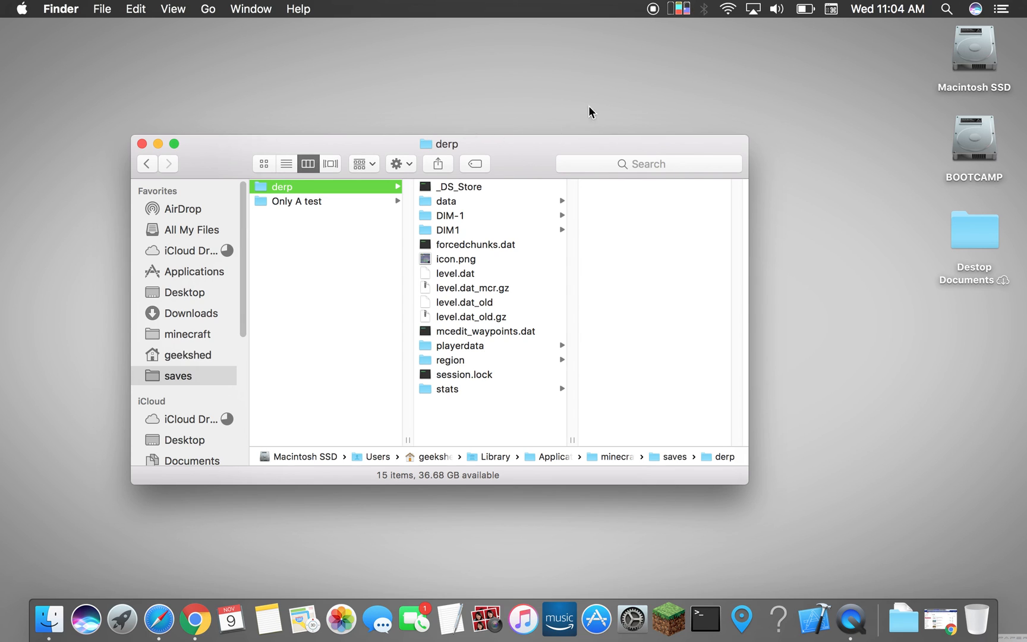
mouse_move(661, 39)
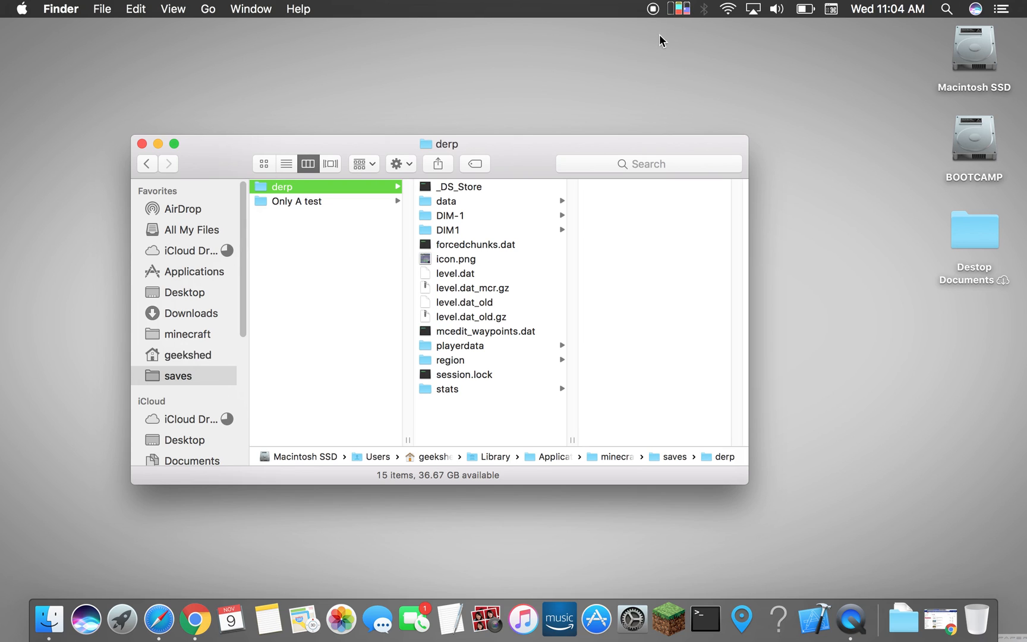